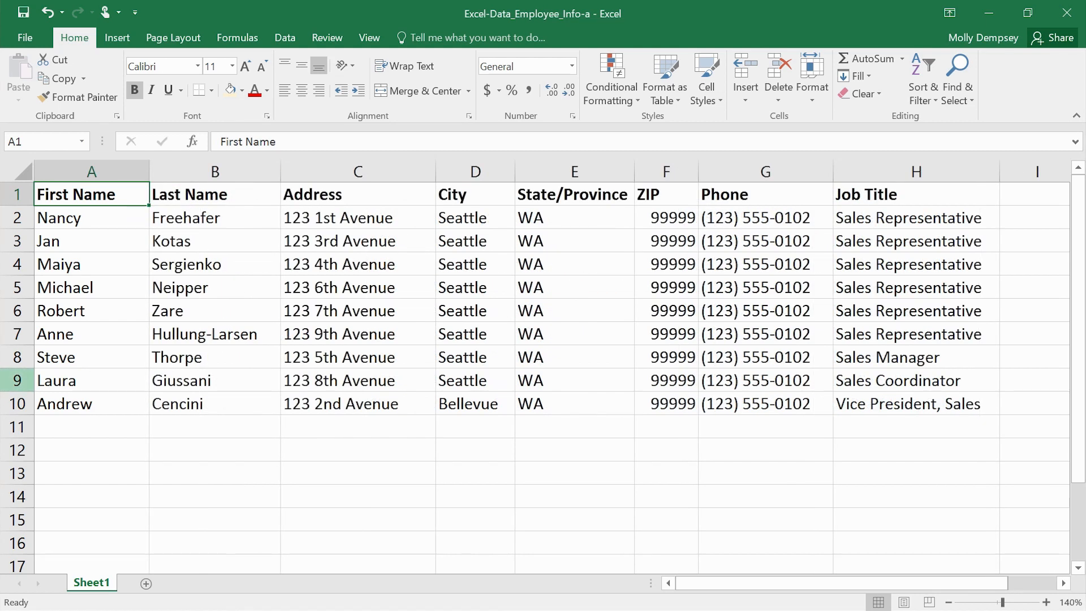
mouse_move(496, 365)
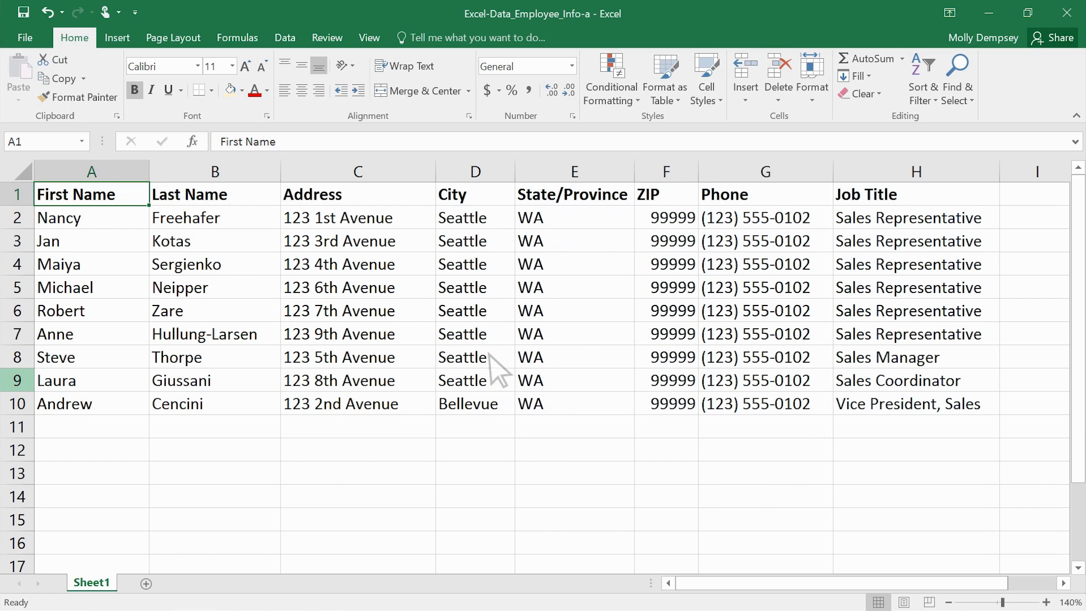
Select the entire Excel sheet of employee data and copy it.
click(1035, 430)
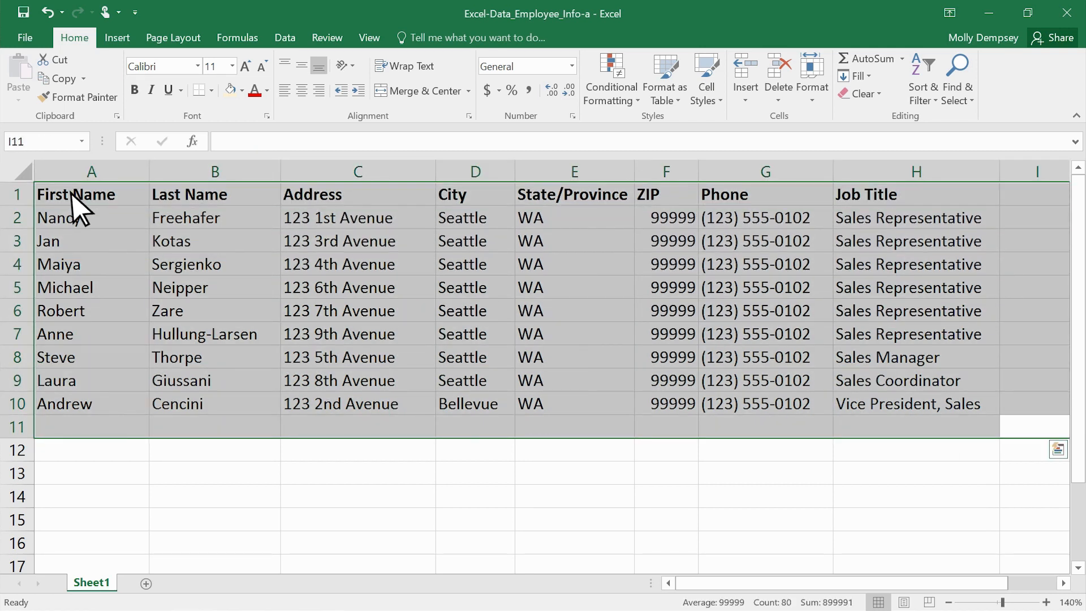
right_click(77, 195)
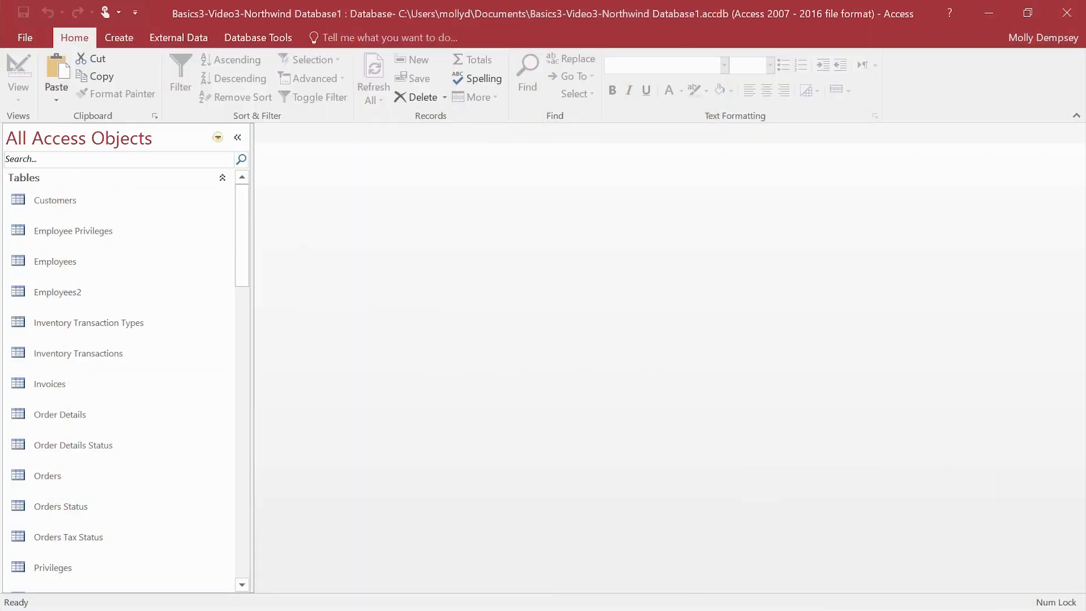
mouse_move(250, 186)
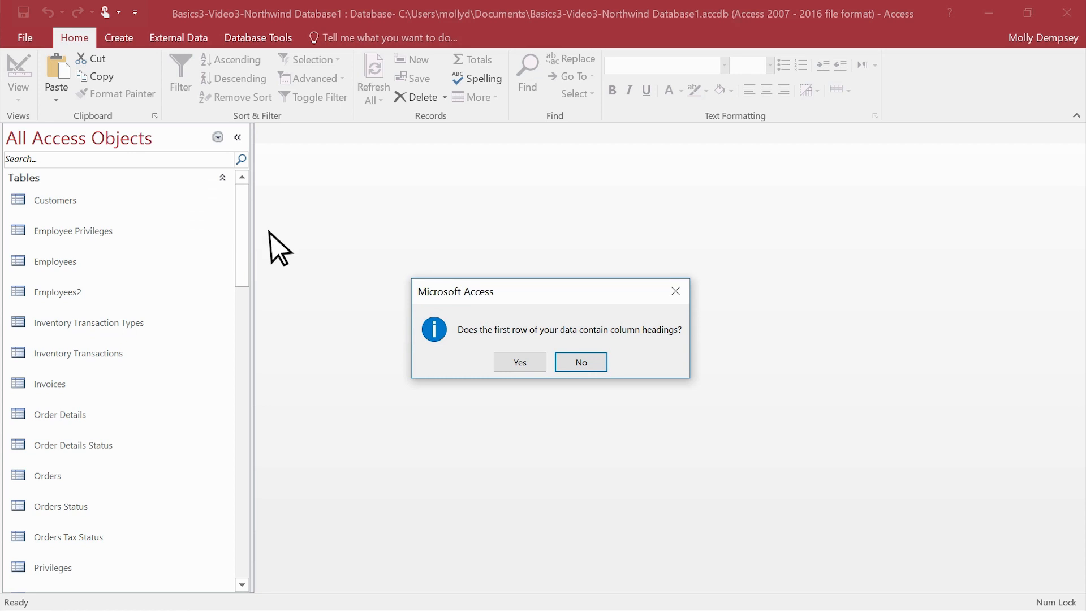
mouse_move(395, 328)
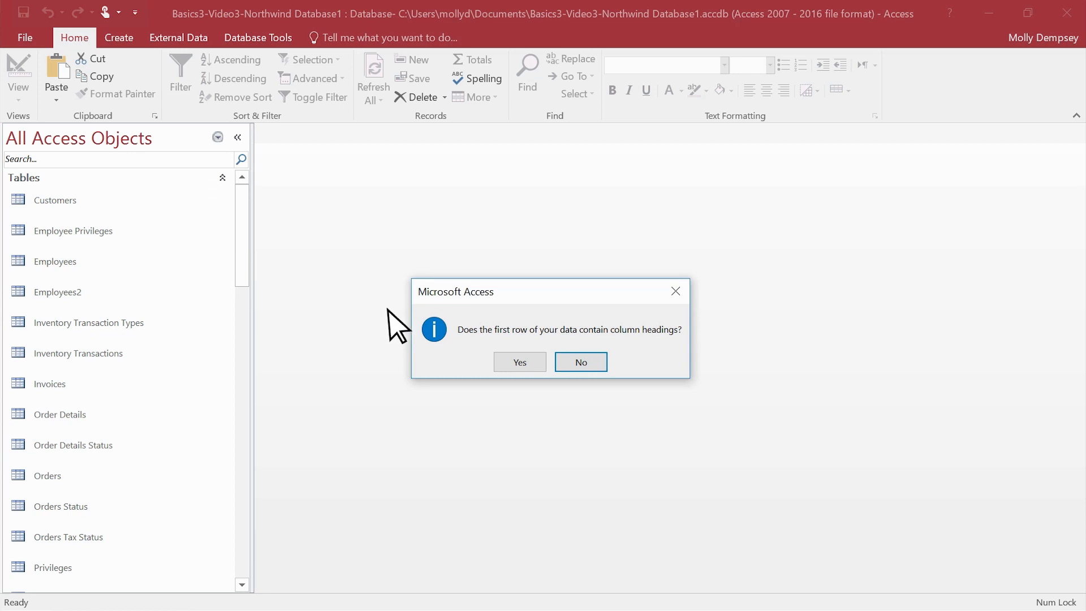
Import the pasted rows as a new table with the first row as column headings.
click(581, 362)
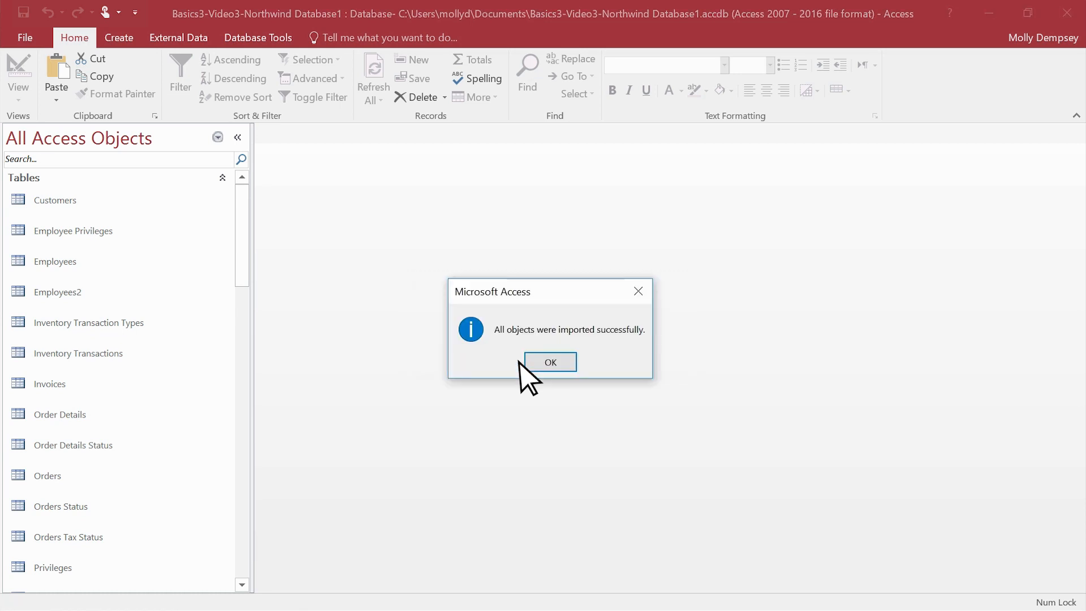
click(550, 362)
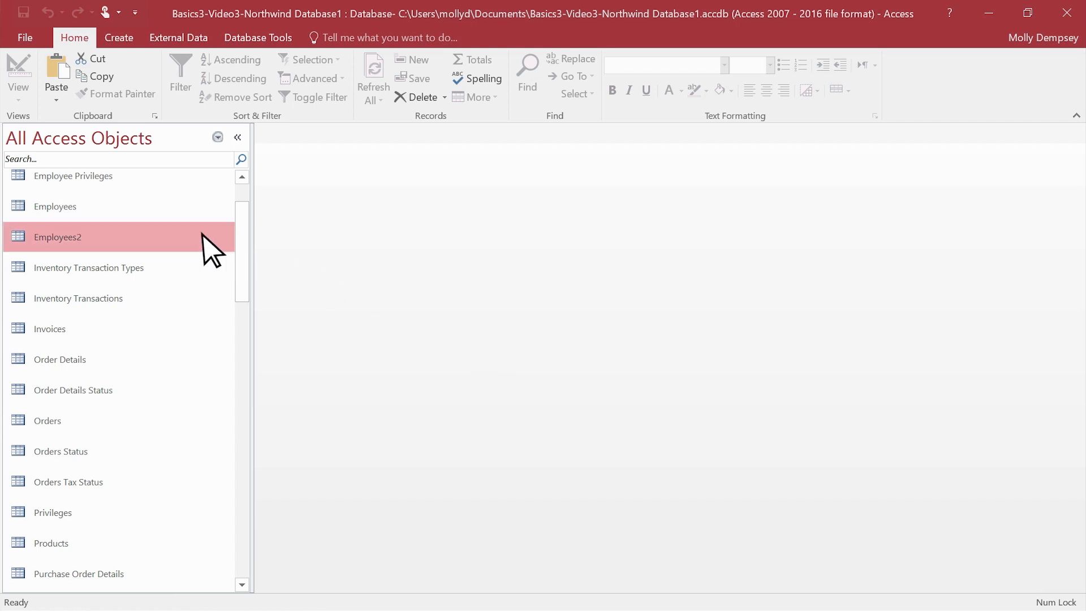
Open the Employees2 table and Paste Append the copied employee rows.
double_click(57, 237)
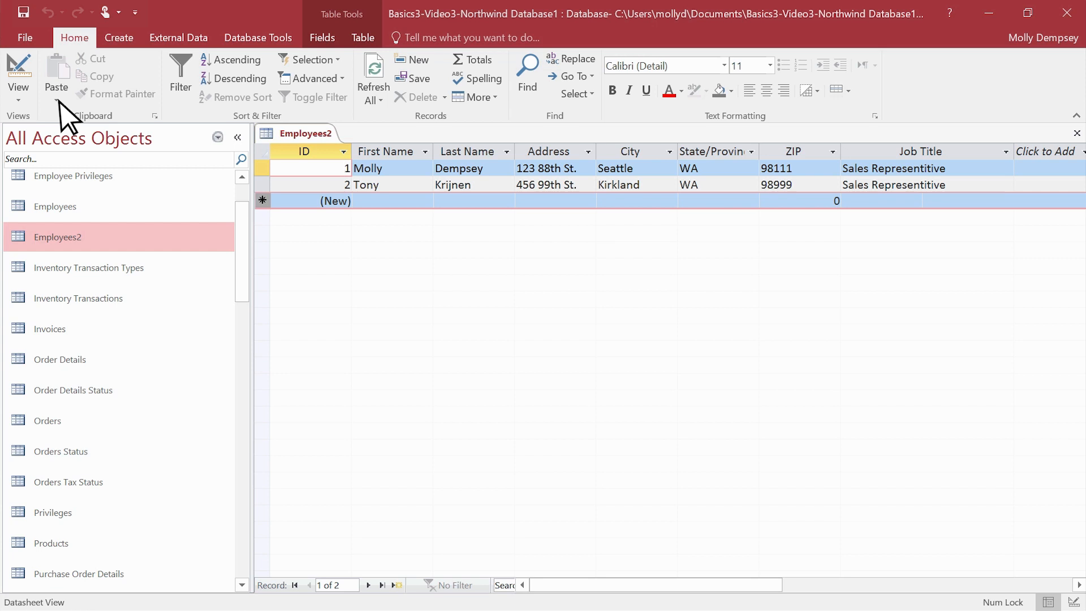
click(56, 101)
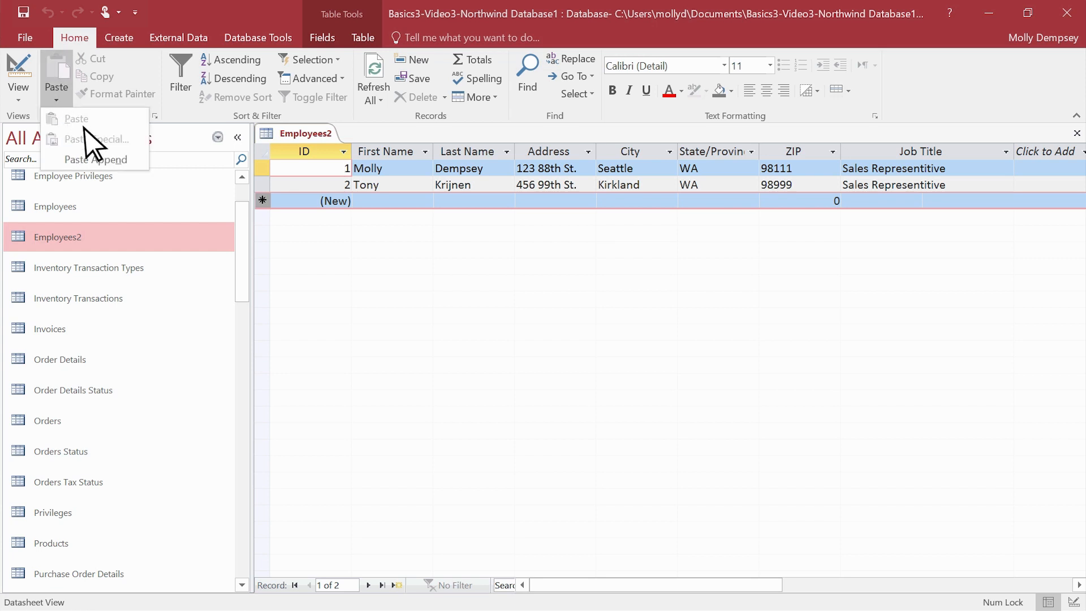
mouse_move(113, 173)
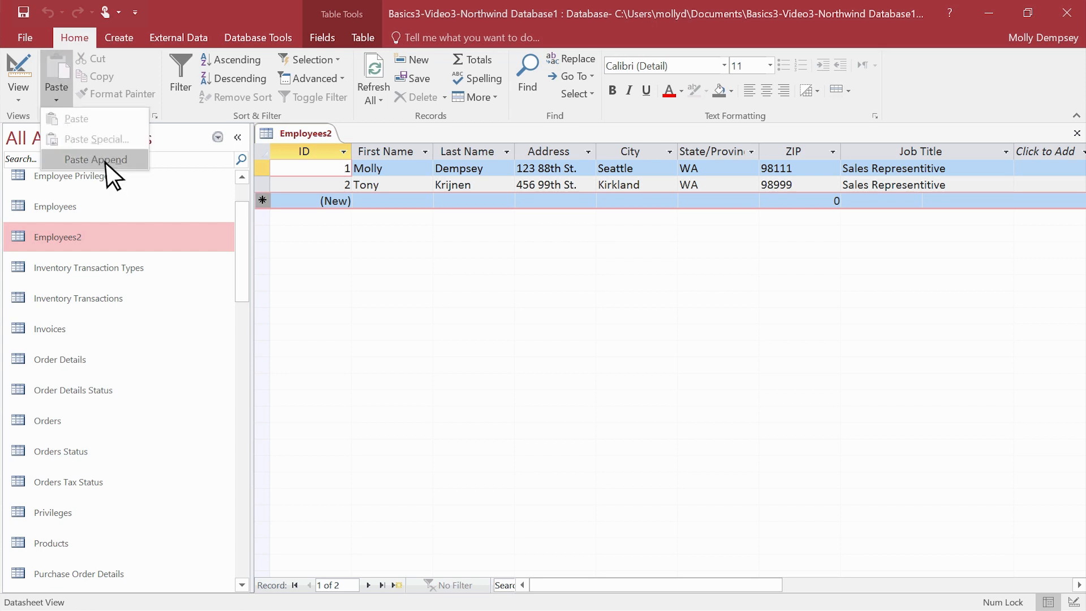
click(95, 160)
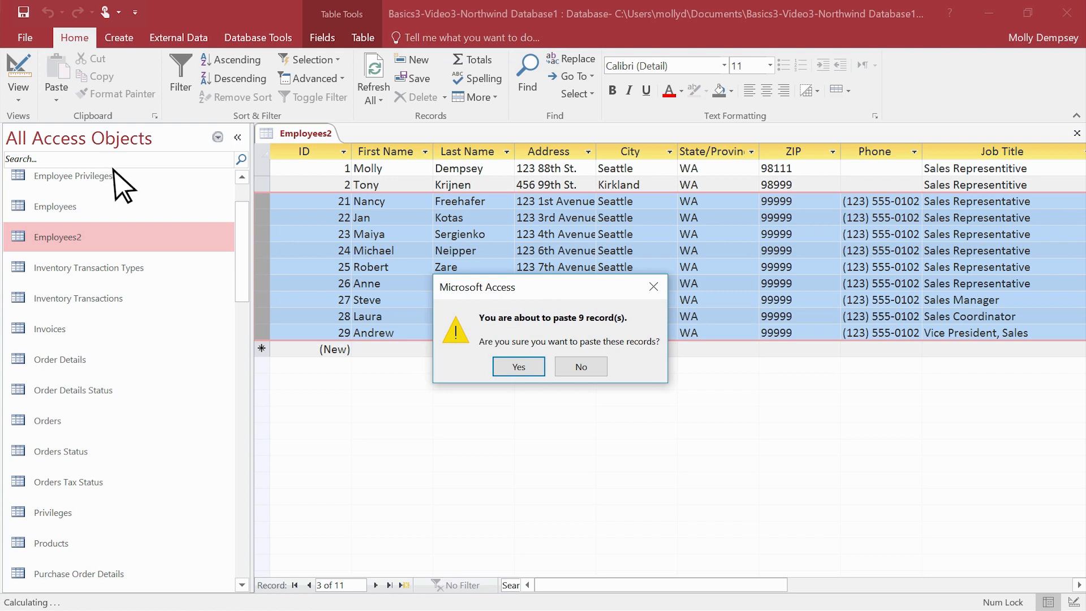
Confirm pasting the 9 employee records into Employees2.
click(518, 367)
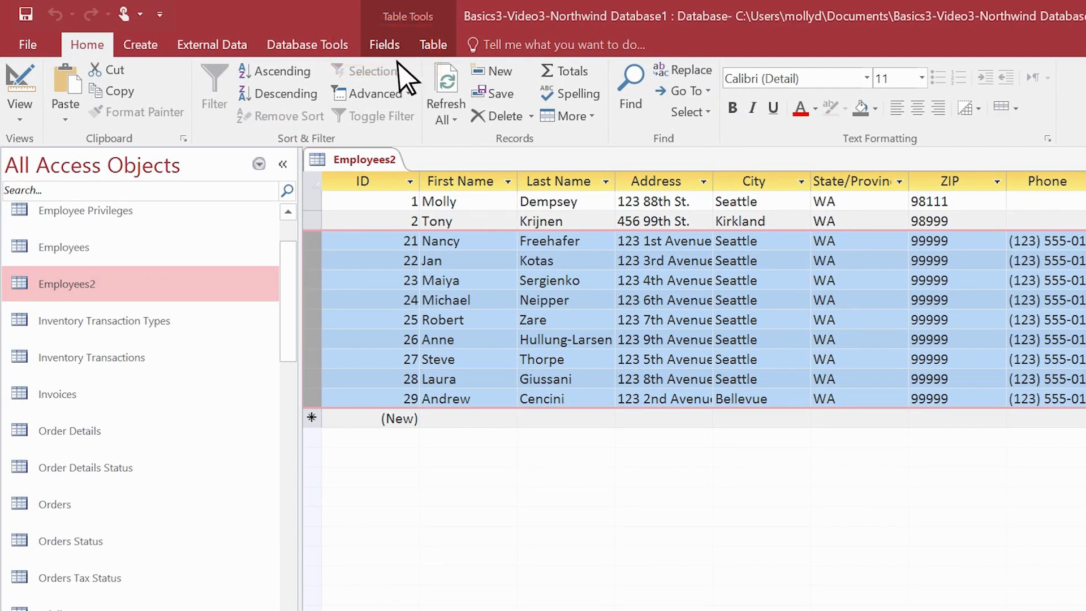
Set the Employees2 ZIP field's data type to Number, accepting the data-loss warning.
click(384, 45)
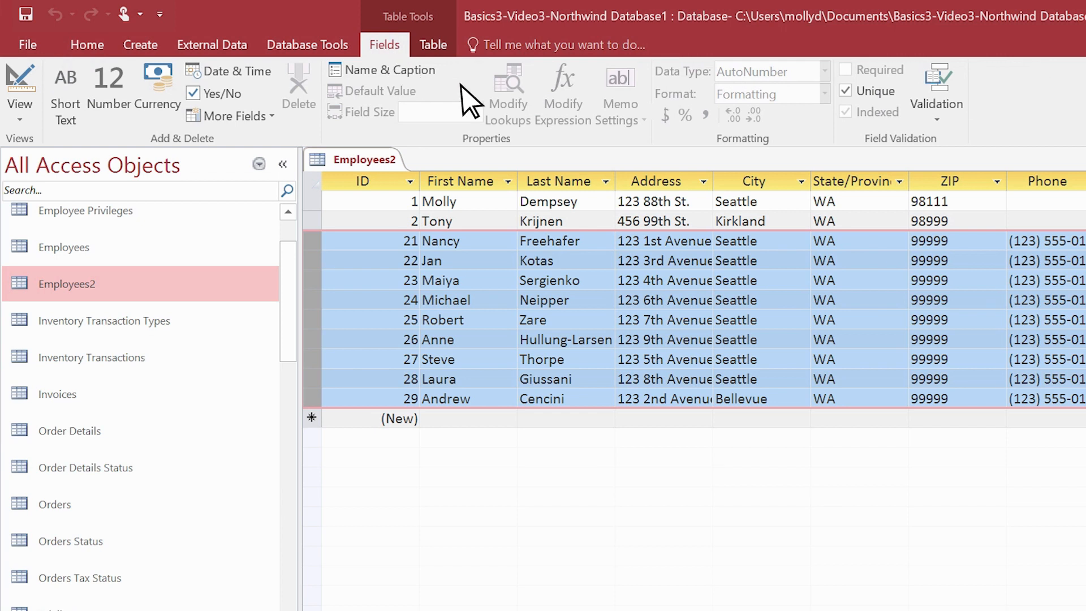
click(954, 181)
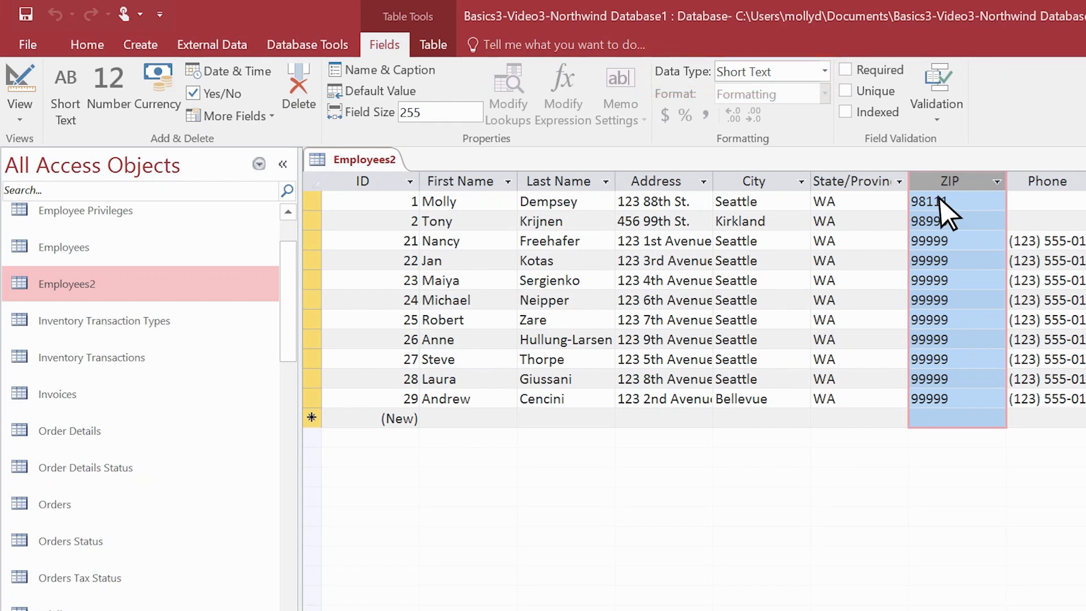
click(823, 72)
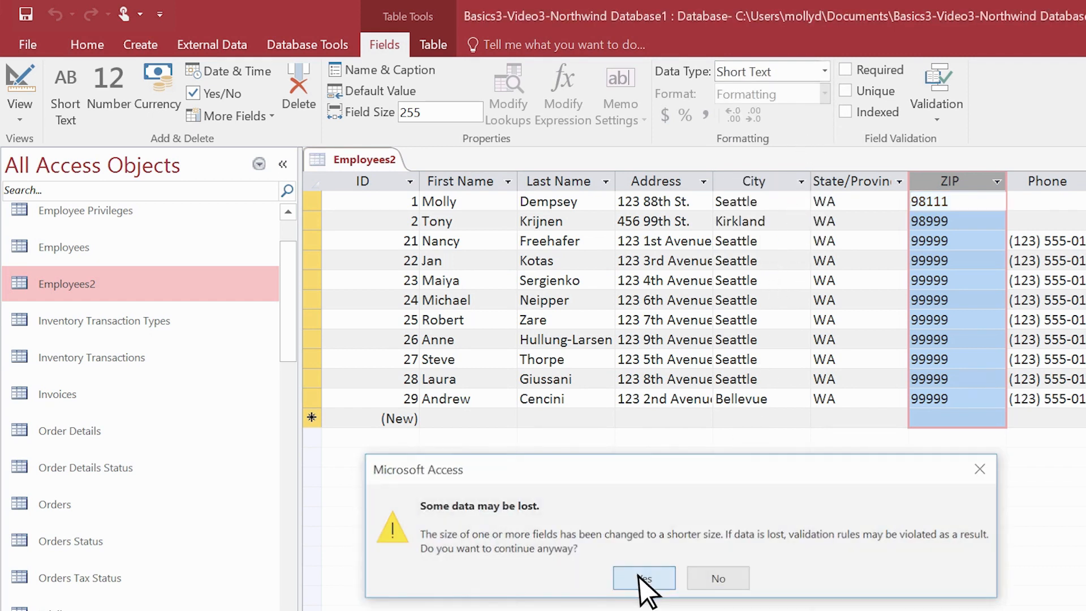
click(644, 593)
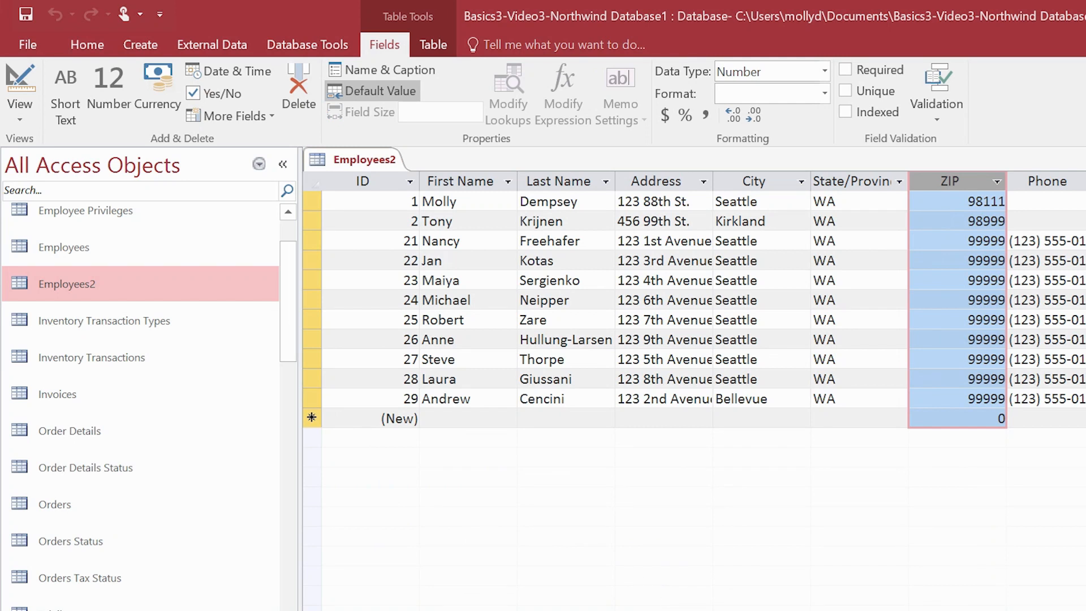